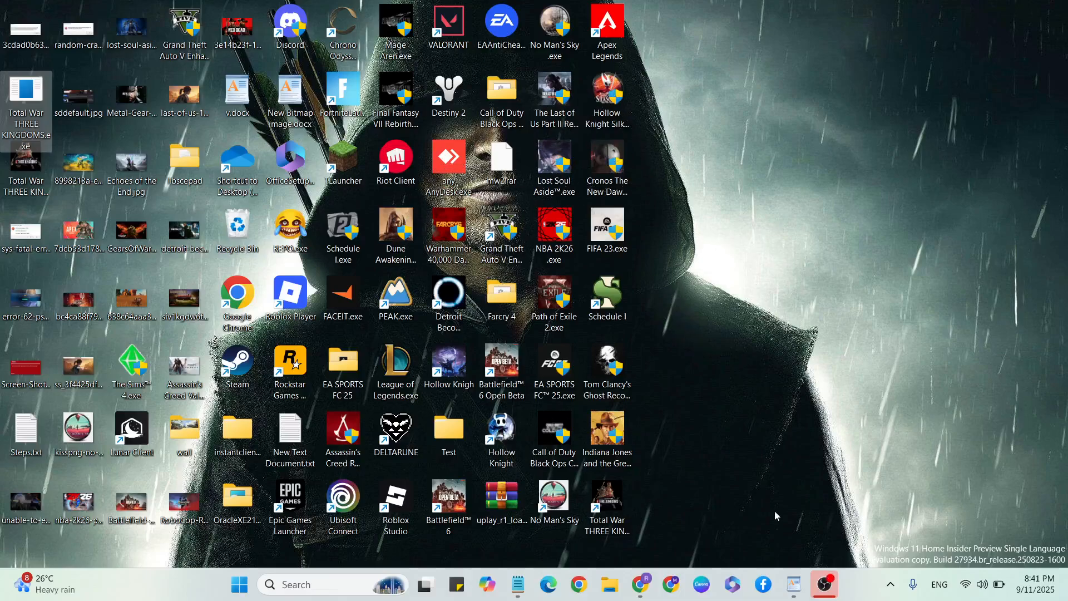
- Open the v.docx fix notes from the desktop and review them in WordPad
double_click(236, 96)
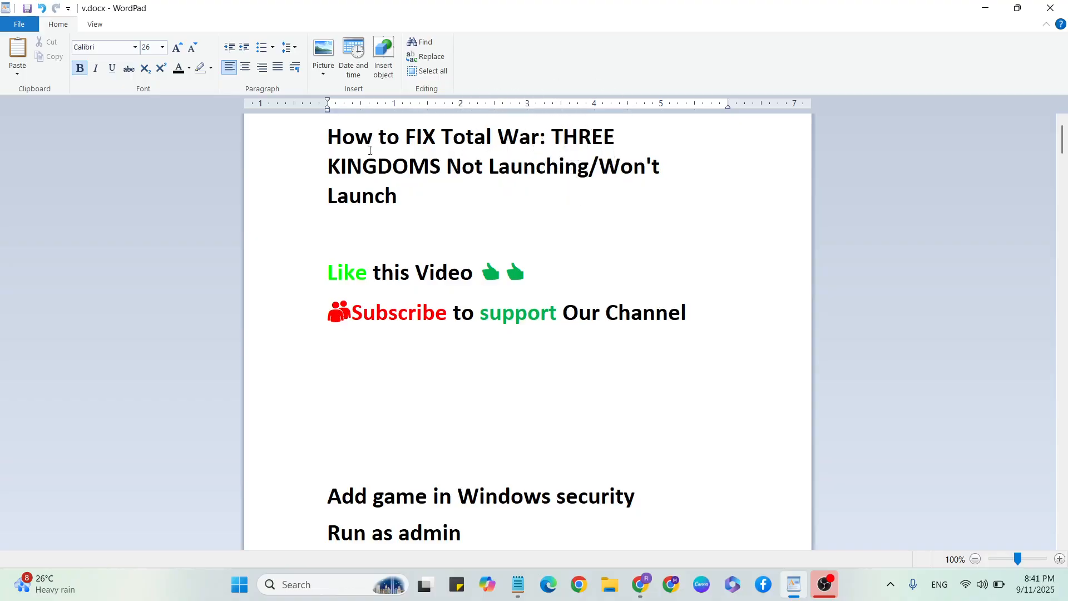
mouse_move(375, 185)
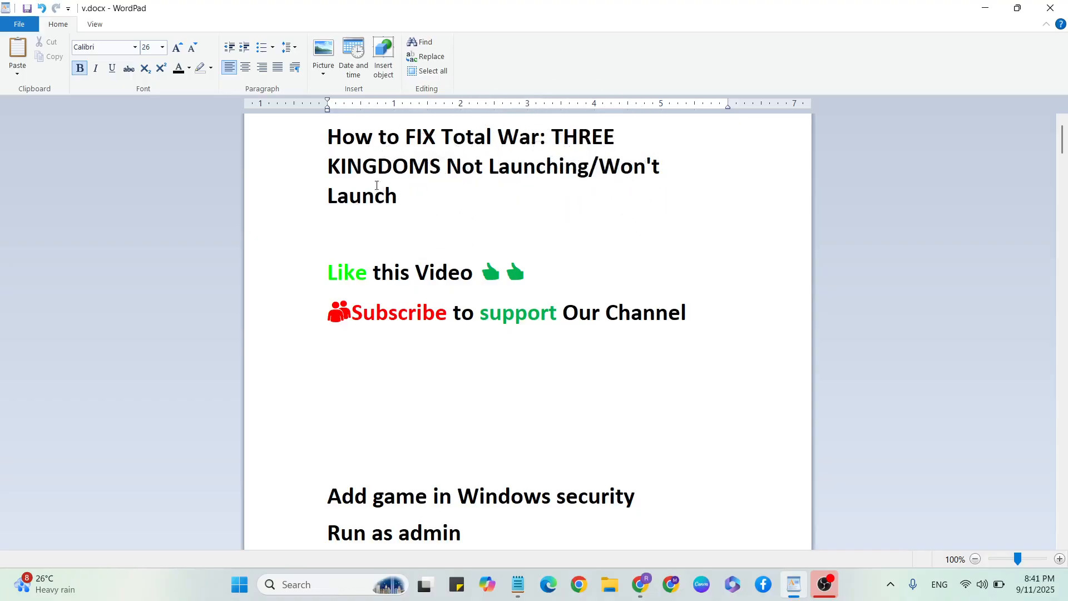
mouse_move(395, 227)
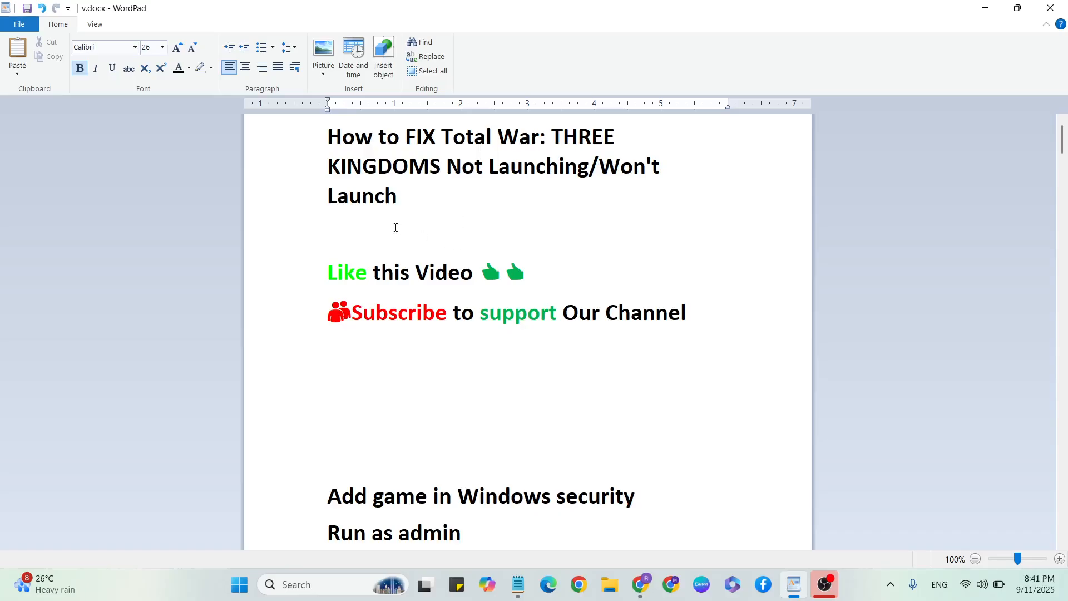
left_click(518, 322)
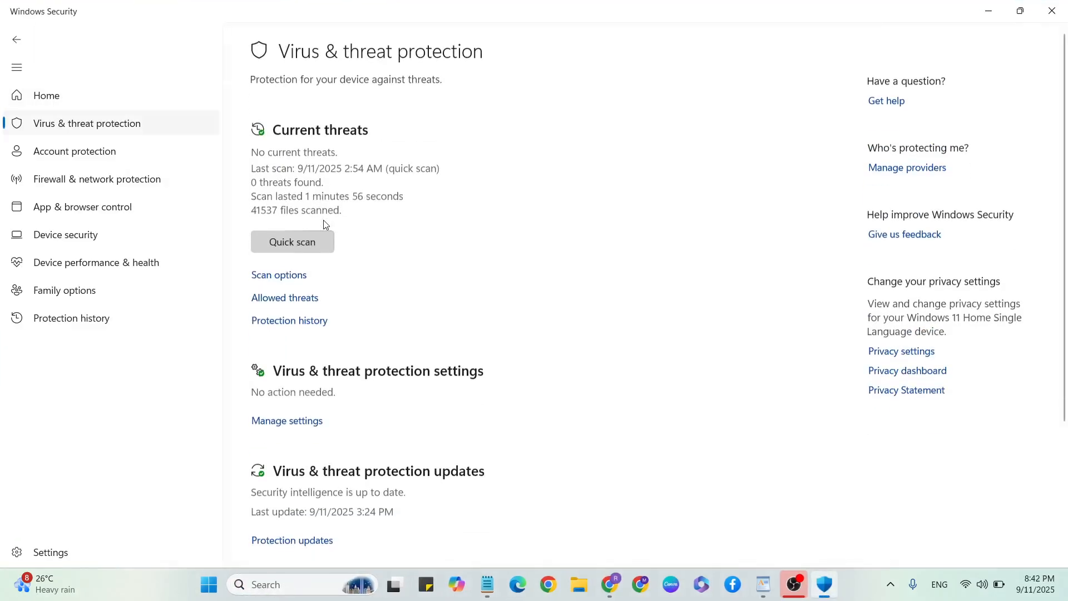
mouse_move(293, 432)
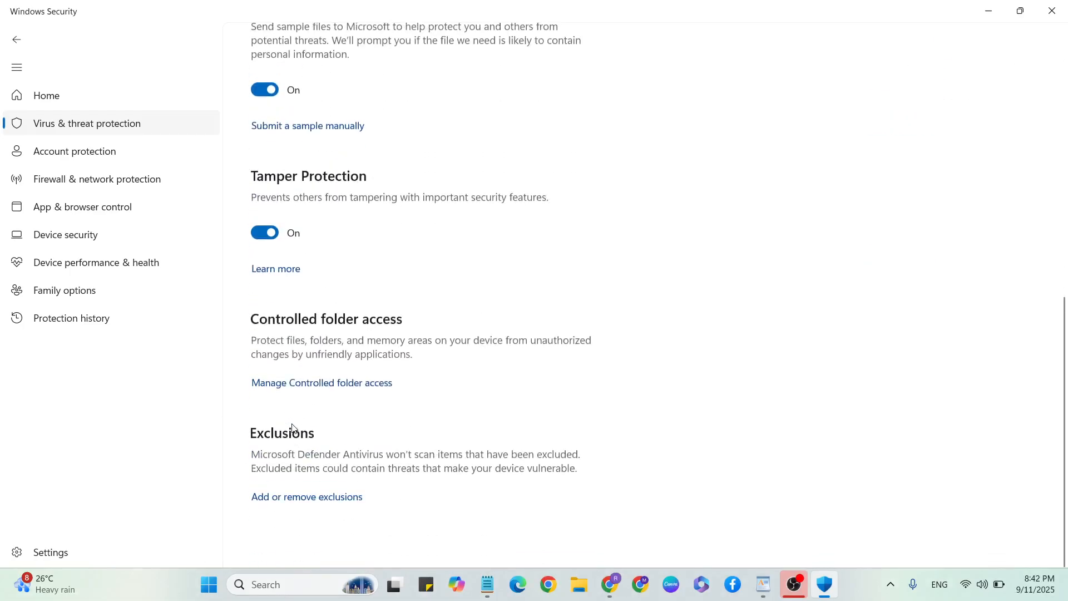
- Go to Add or remove exclusions and start adding a new Defender exclusion
left_click(306, 496)
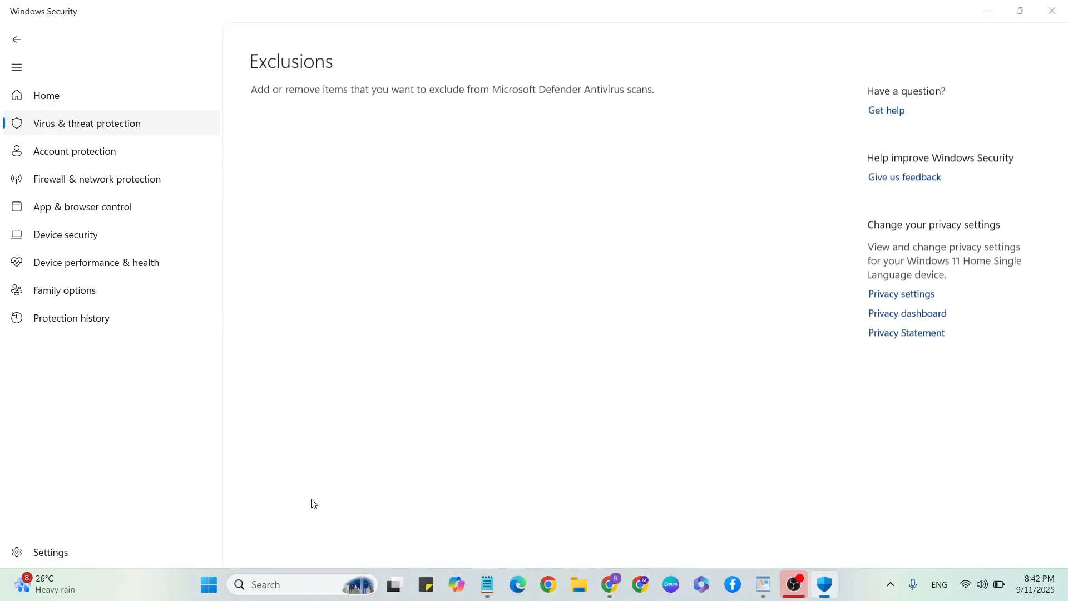
scroll("down", 3)
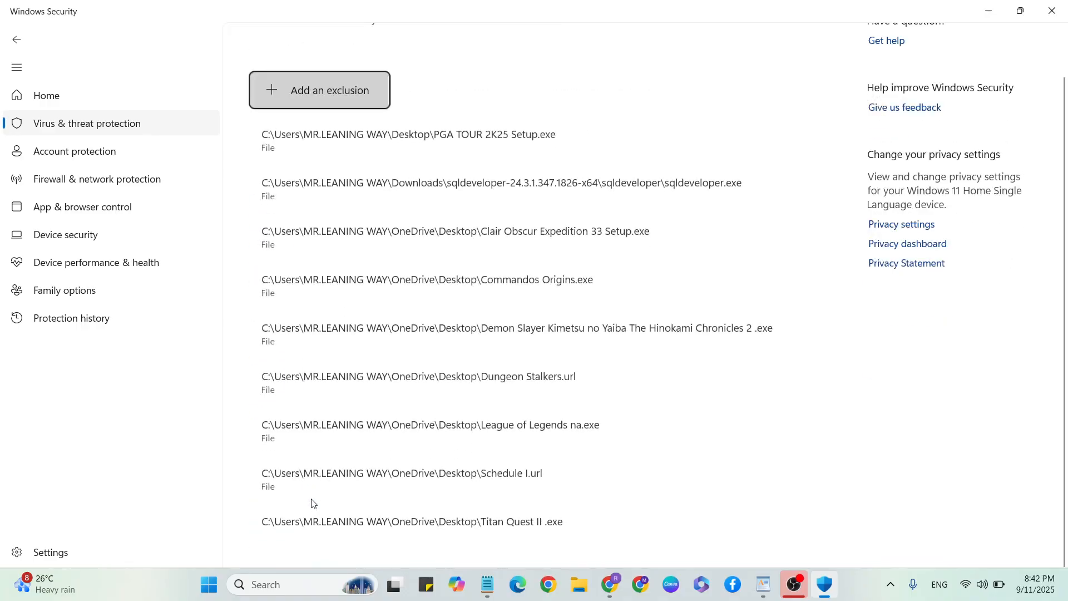
left_click(319, 89)
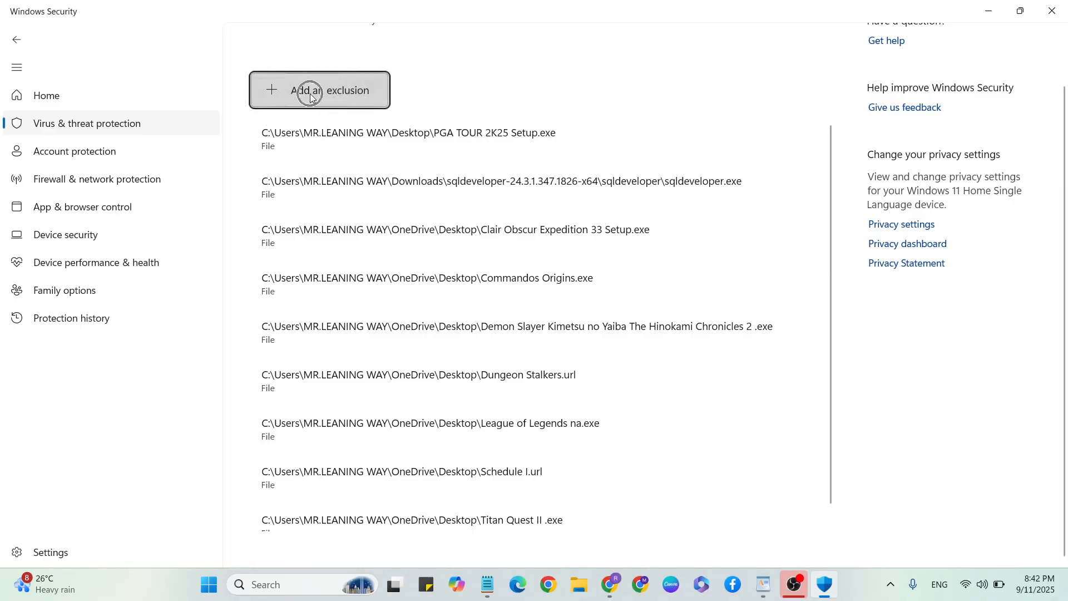
left_click(320, 90)
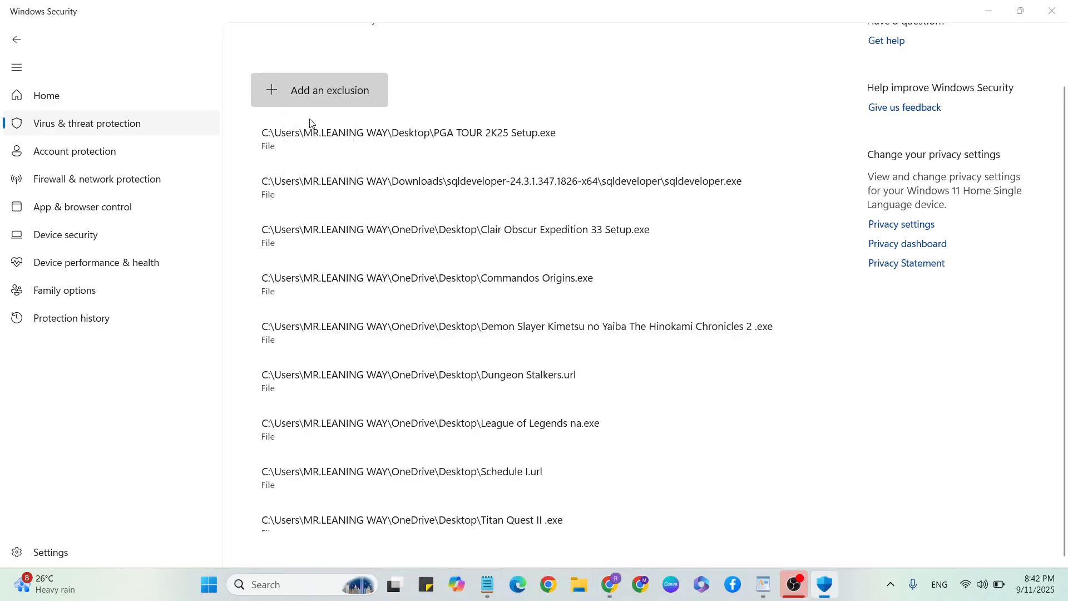
- Exclude Total War THREE KINGDOMS.exe from the Desktop, found by searching 'total'
left_click(328, 89)
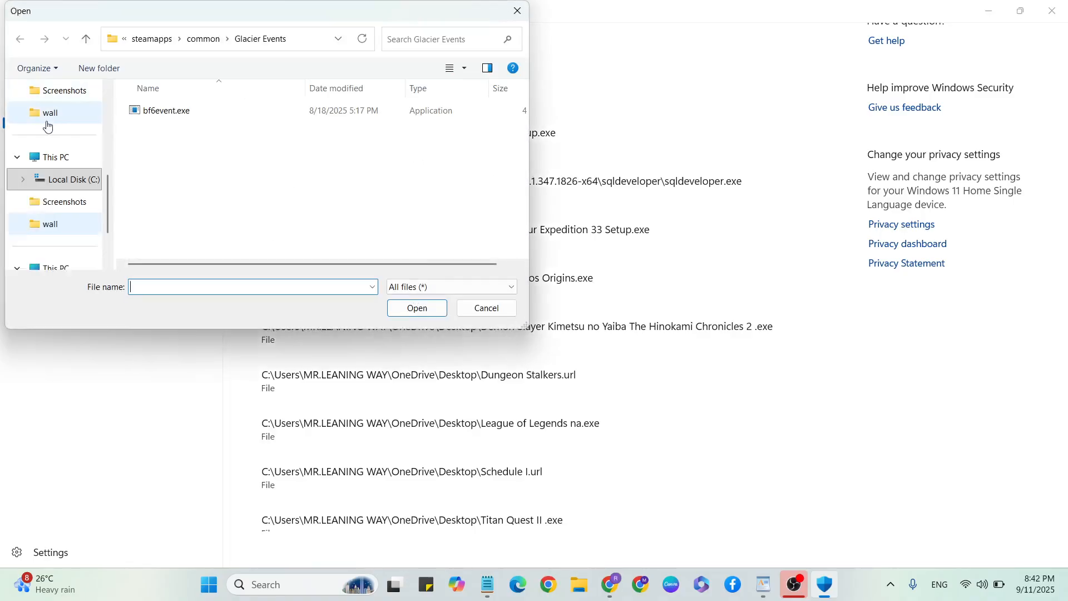
left_click(57, 183)
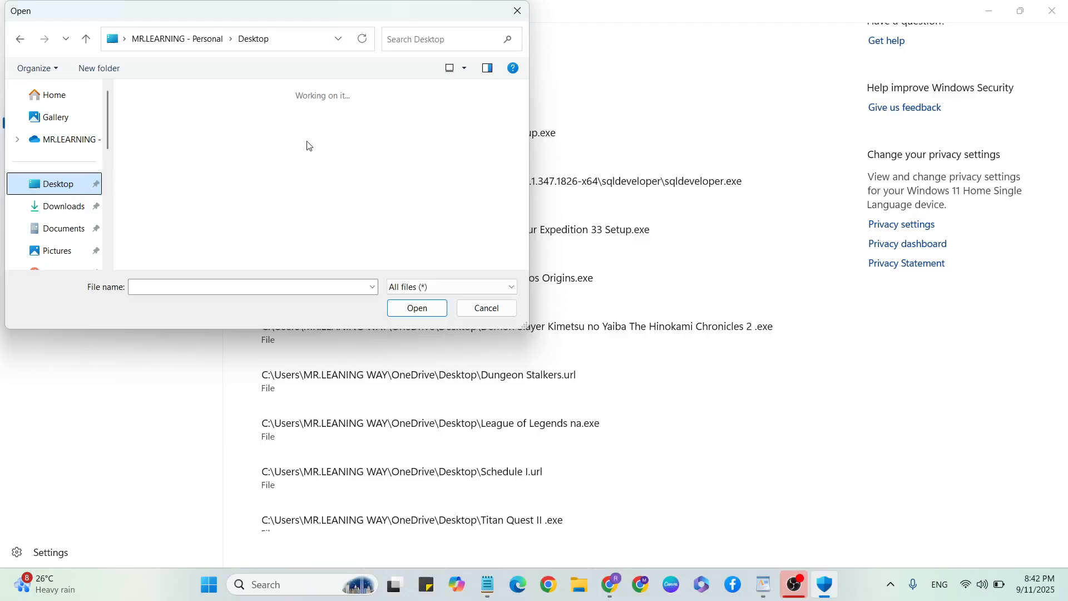
mouse_move(327, 150)
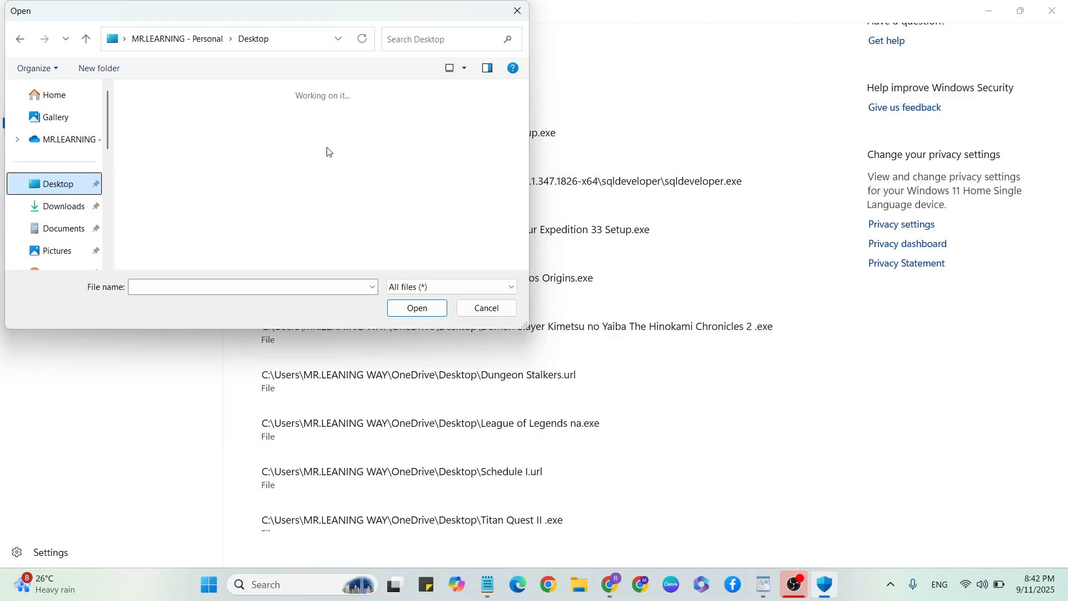
type("total")
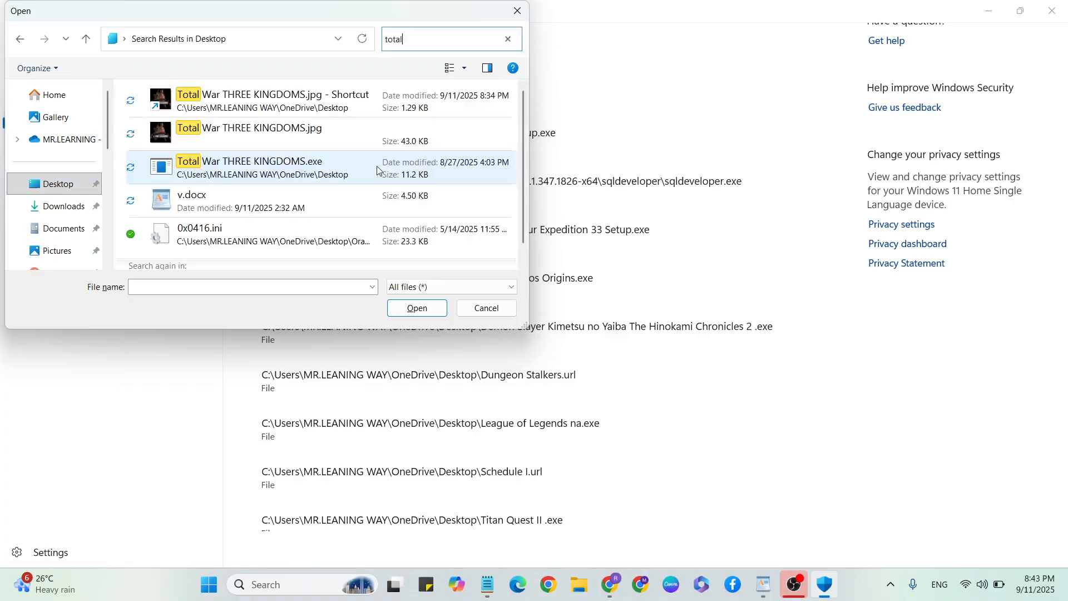
left_click(273, 168)
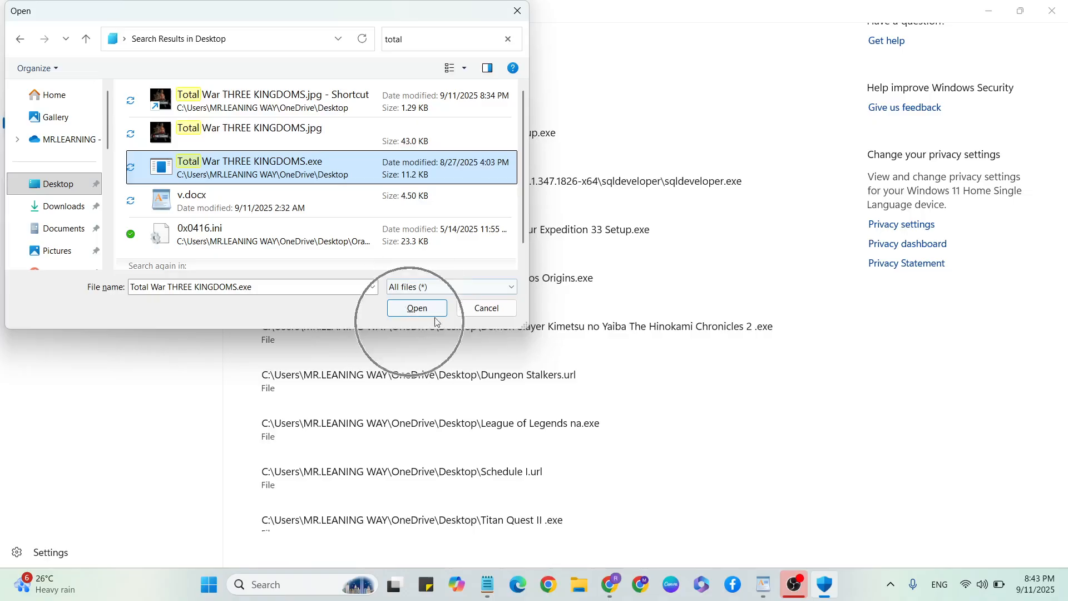
left_click(416, 308)
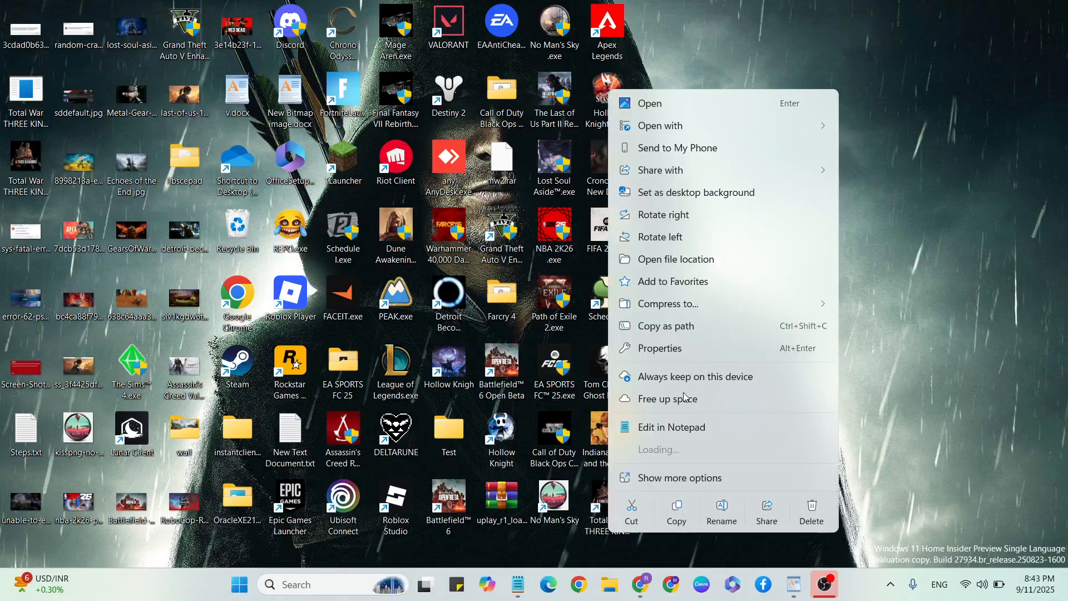
- Set the game exe to Windows 7 compatibility mode and Run as administrator via Properties
left_click(659, 347)
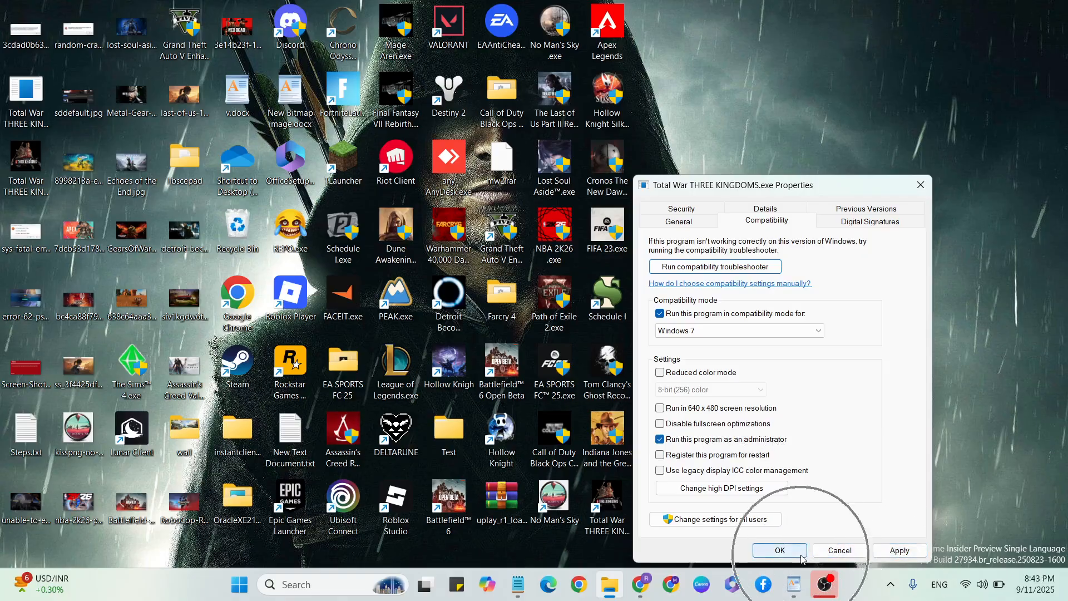
left_click(779, 549)
type("d")
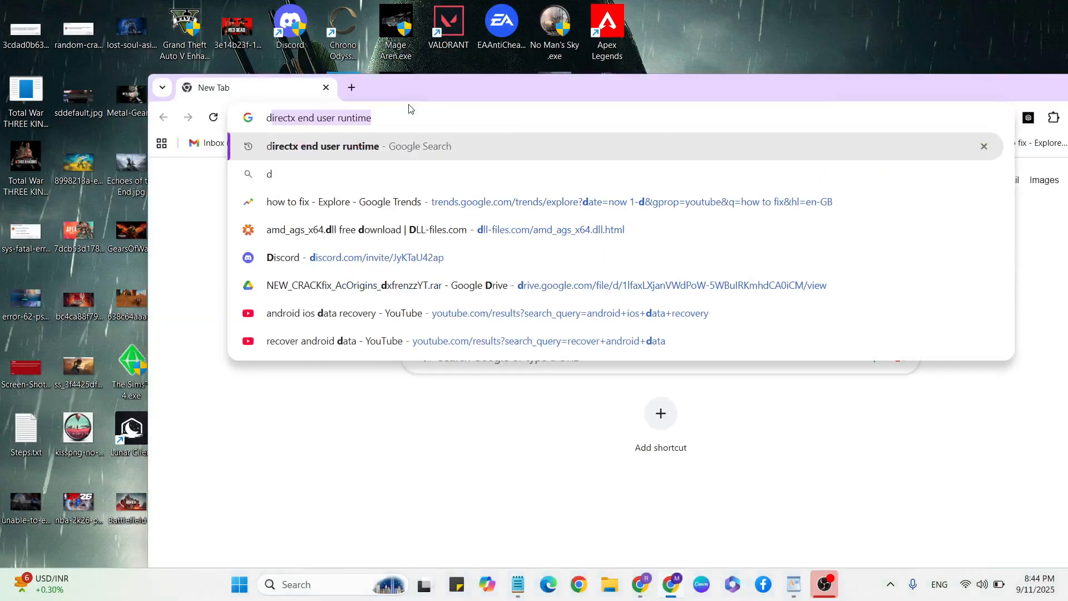
- Search the web for 'directx end user runtime', then close Chrome
type("irectx end user runtime")
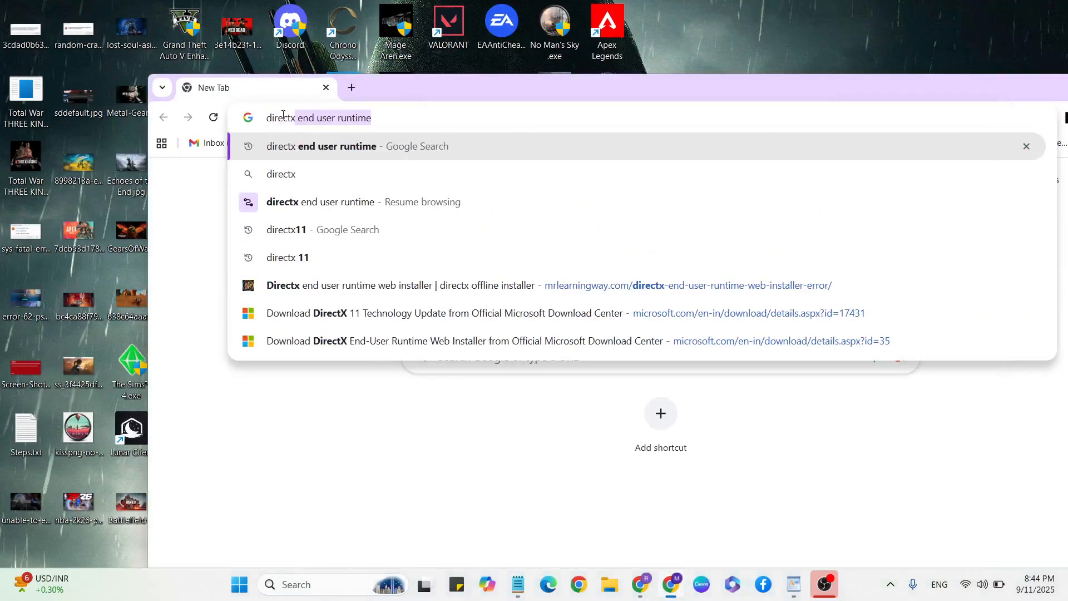
key("Return")
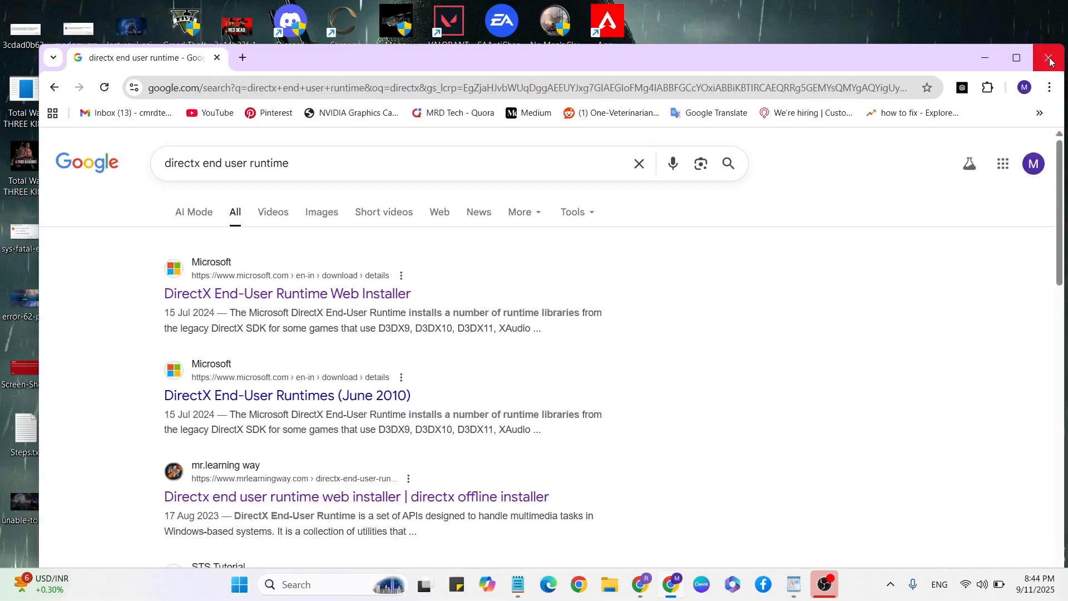
left_click(1050, 57)
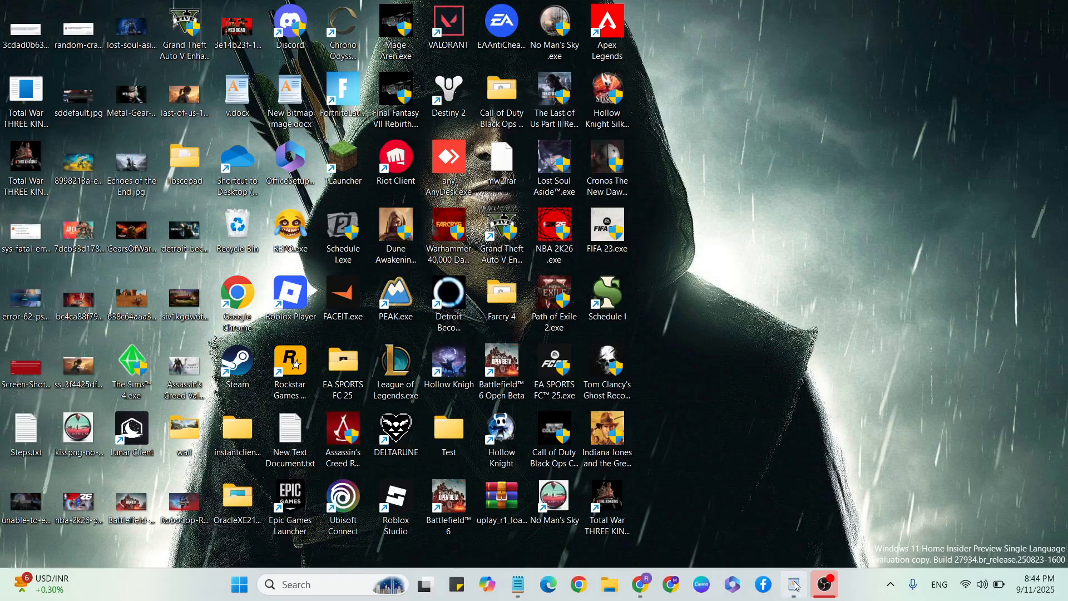
- Search Windows for 'nvidia' and launch the NVIDIA App
double_click(236, 92)
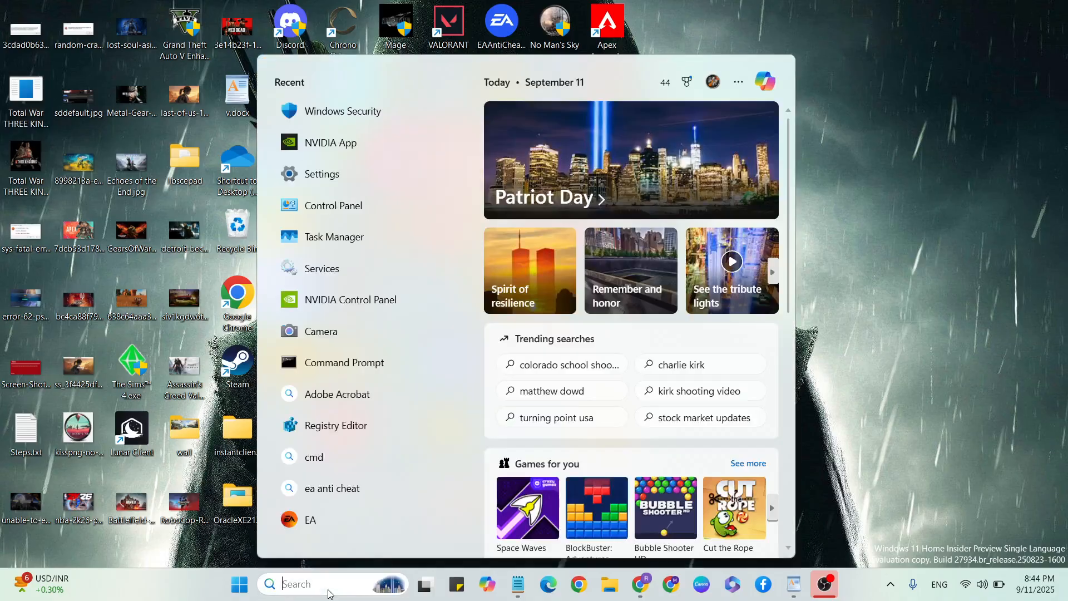
type("nvidia")
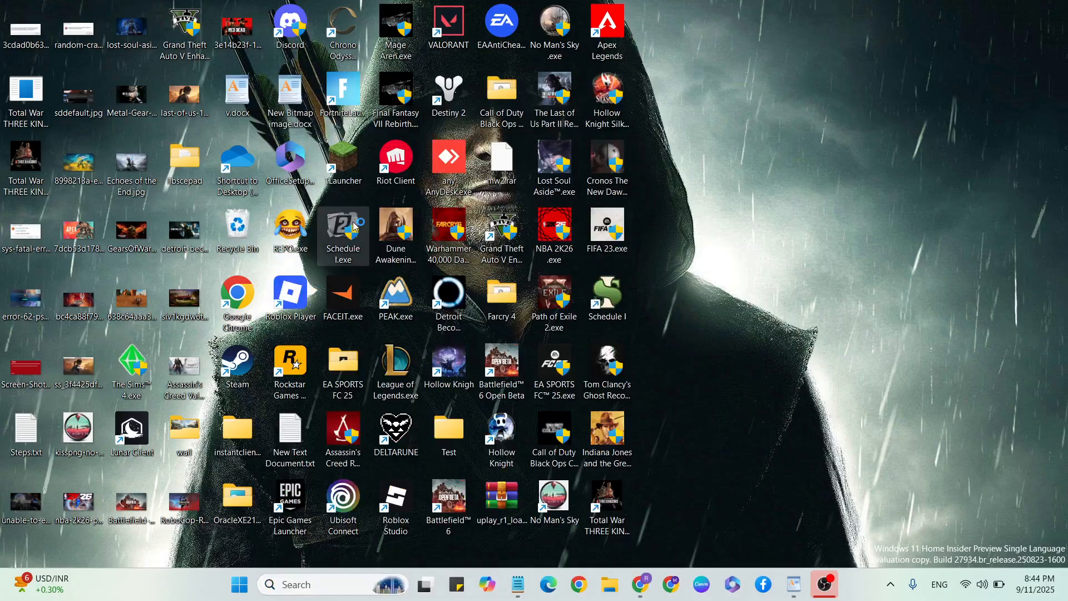
left_click(823, 584)
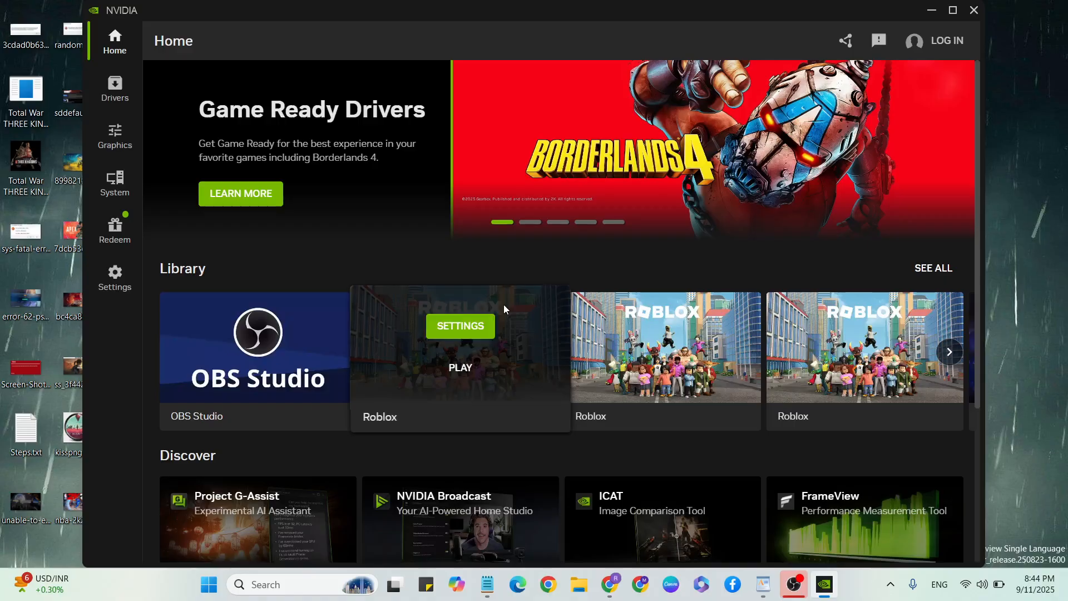
- Check the Drivers page showing Game Ready Driver 581.29 available, then close the app
left_click(949, 149)
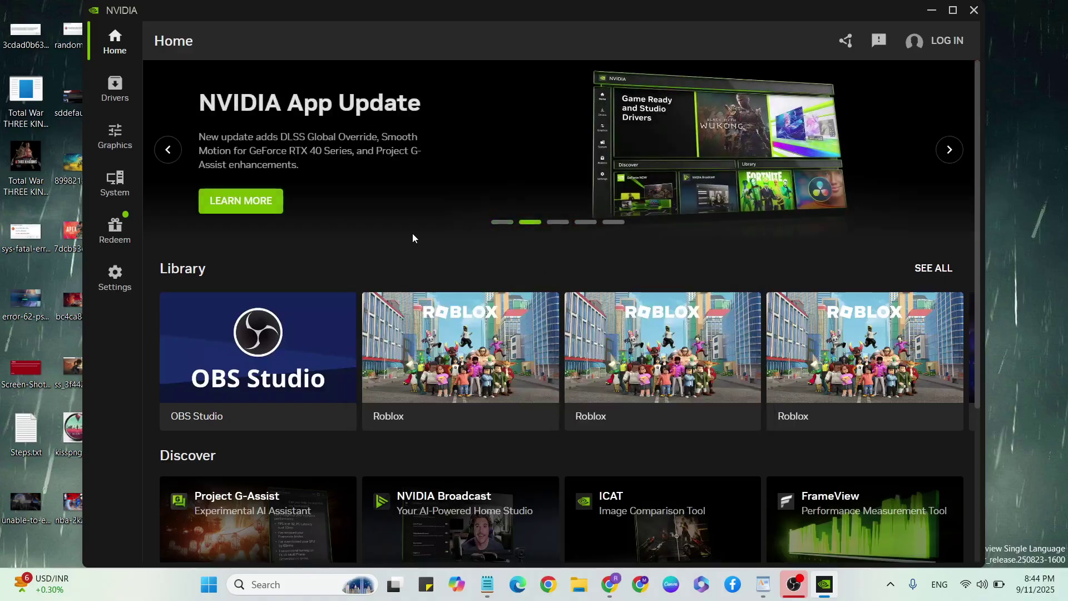
mouse_move(115, 89)
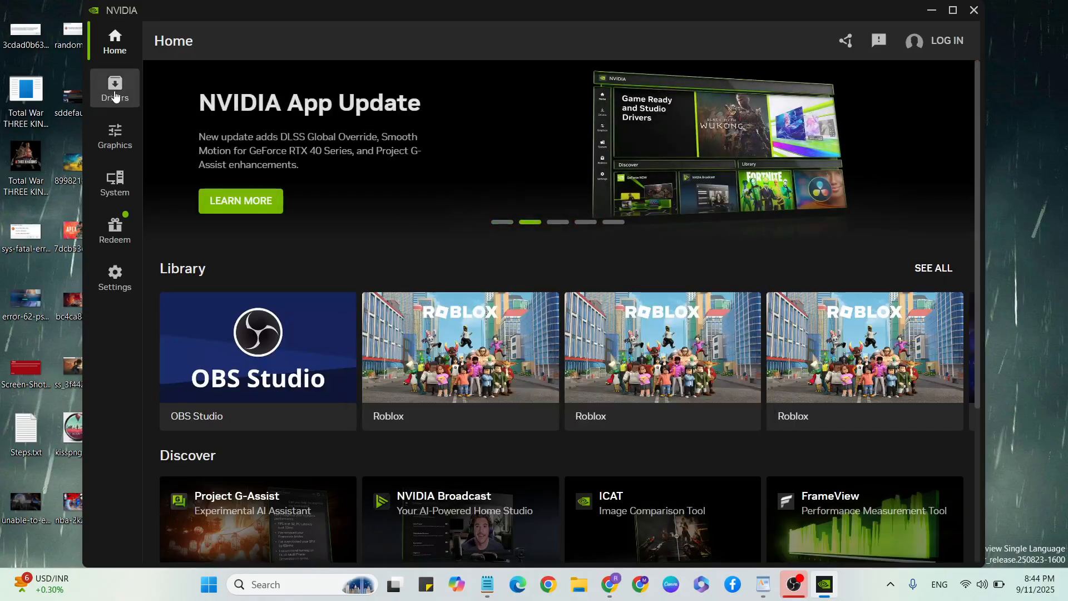
left_click(115, 87)
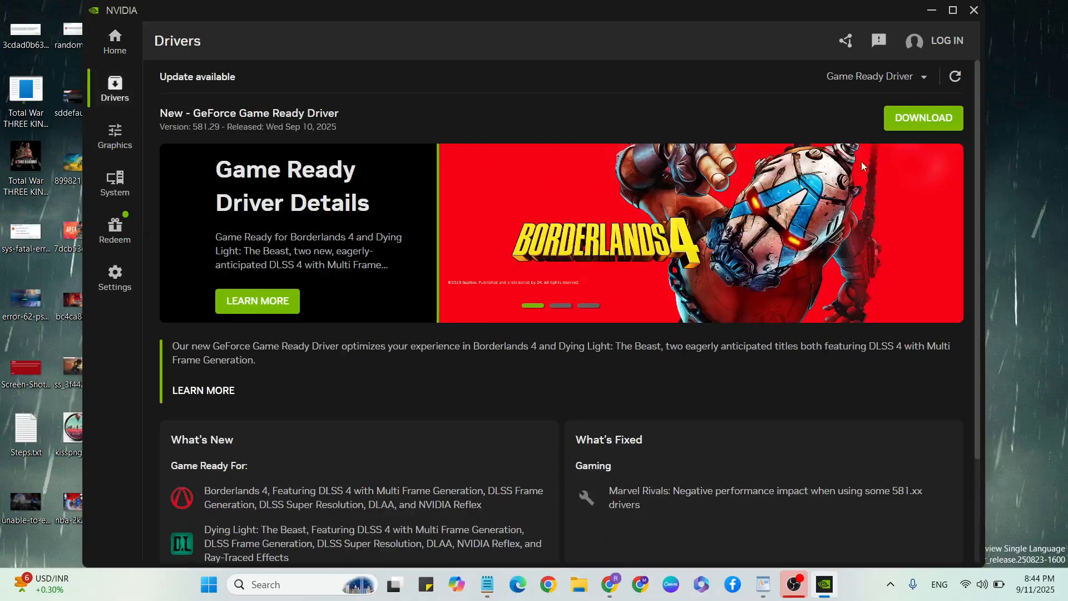
mouse_move(924, 117)
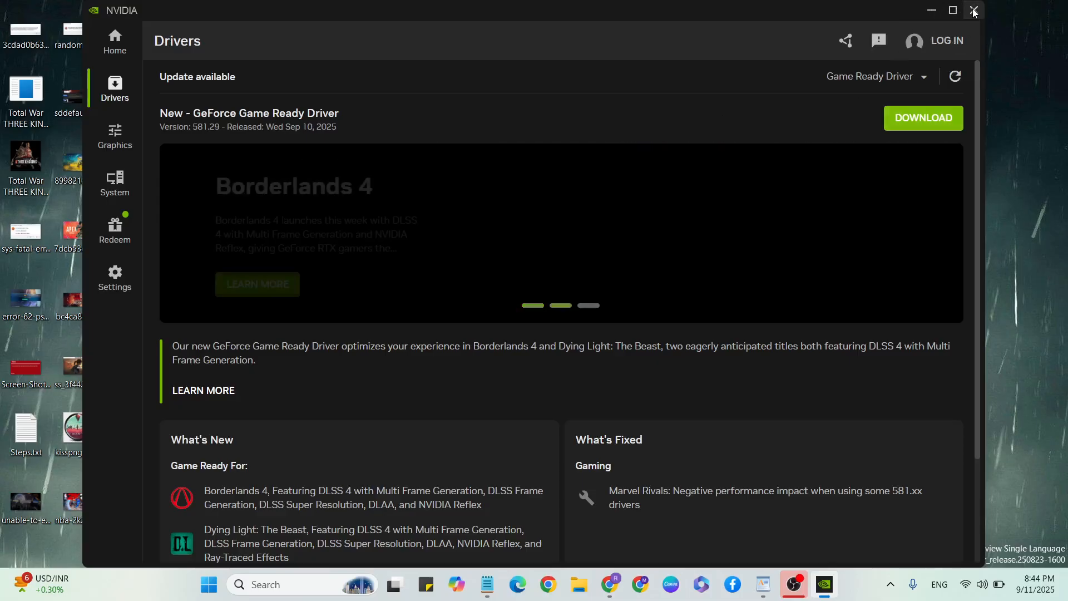
left_click(973, 11)
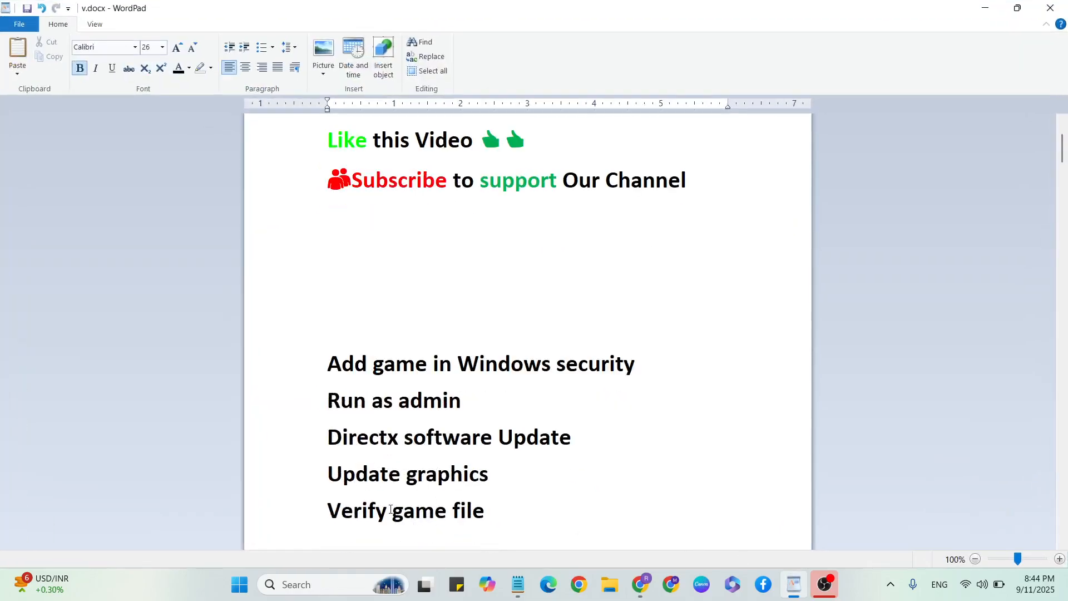
left_click(983, 8)
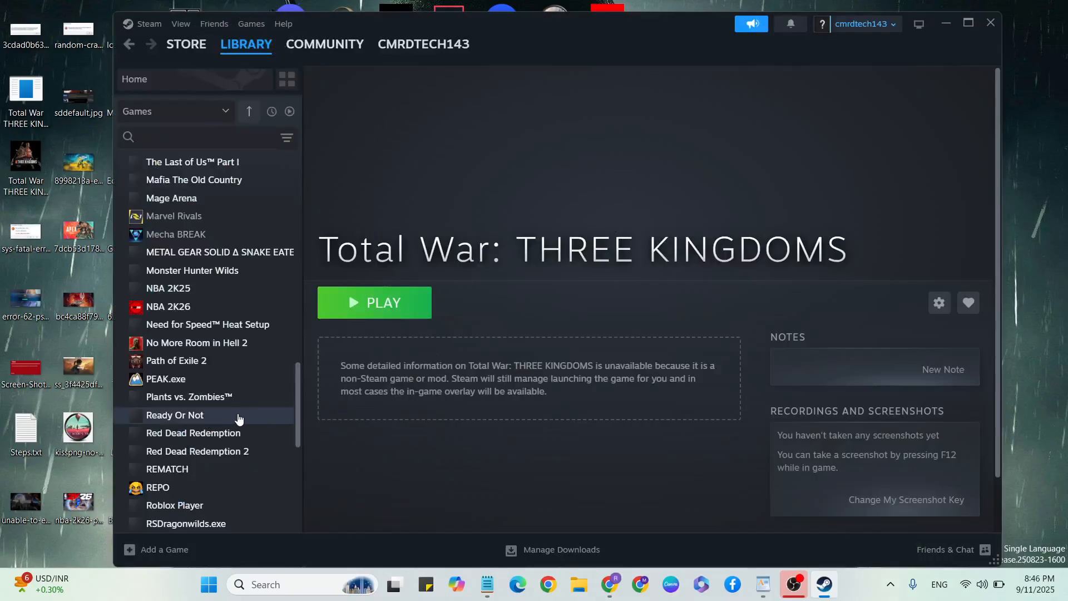
- Bring up the Properties of Total War: THREE KINGDOMS in the Steam Library
scroll("down", 3)
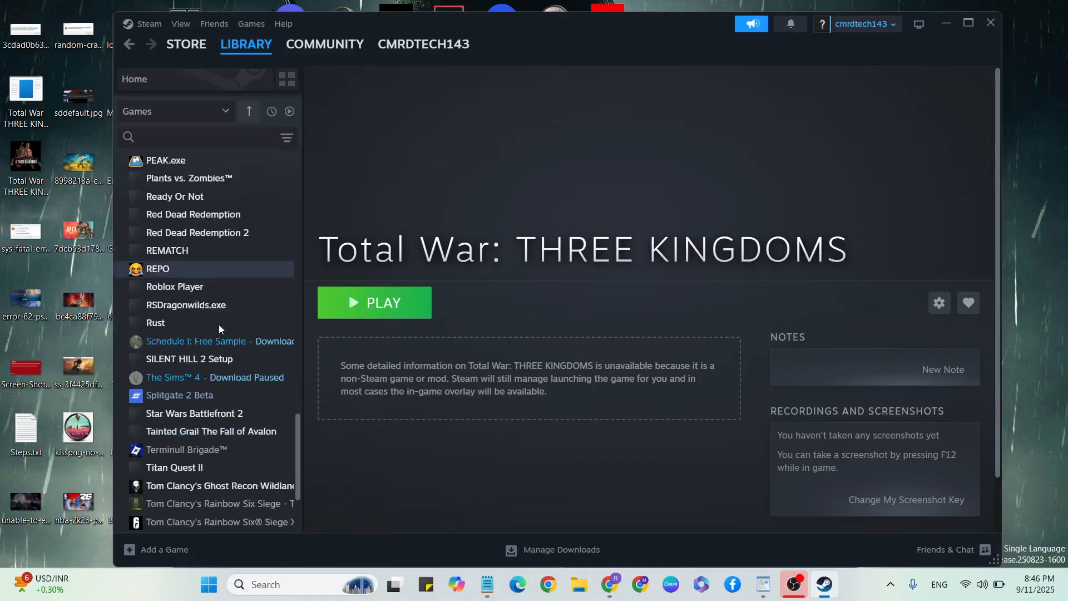
scroll("down", 3)
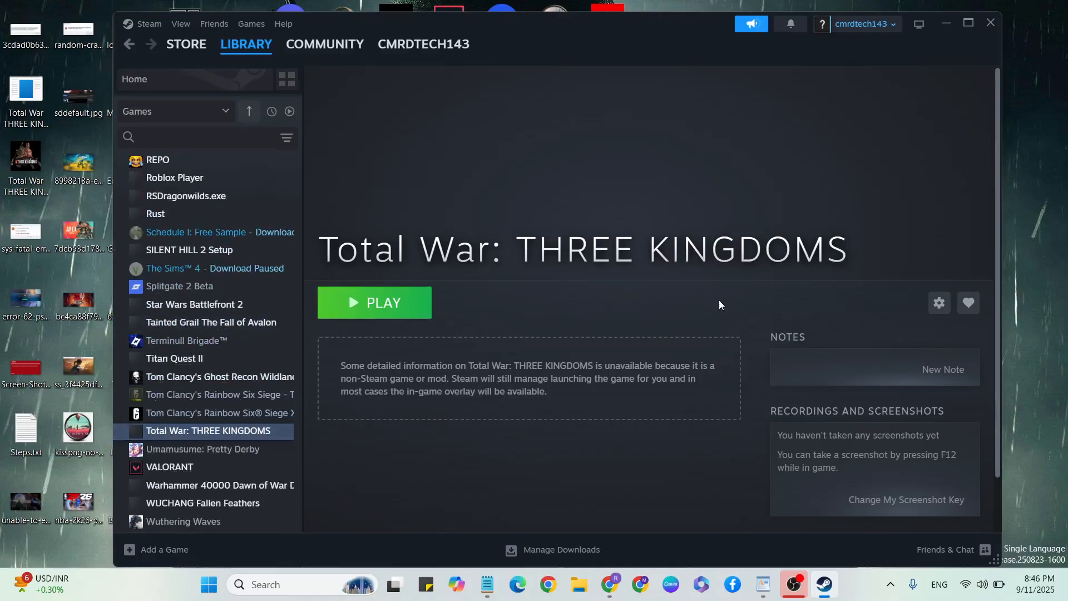
left_click(939, 303)
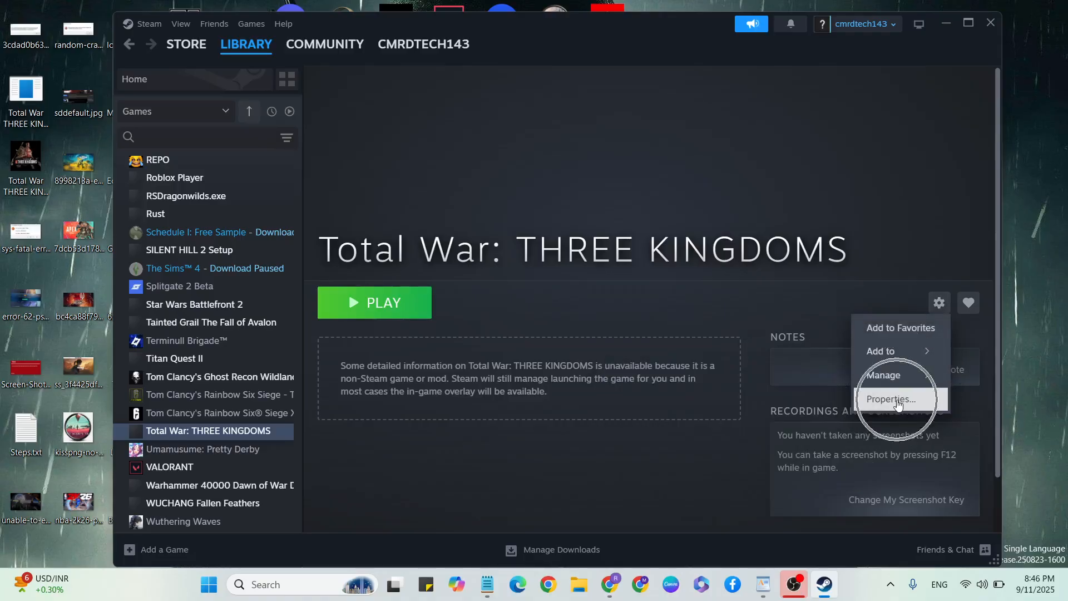
left_click(890, 399)
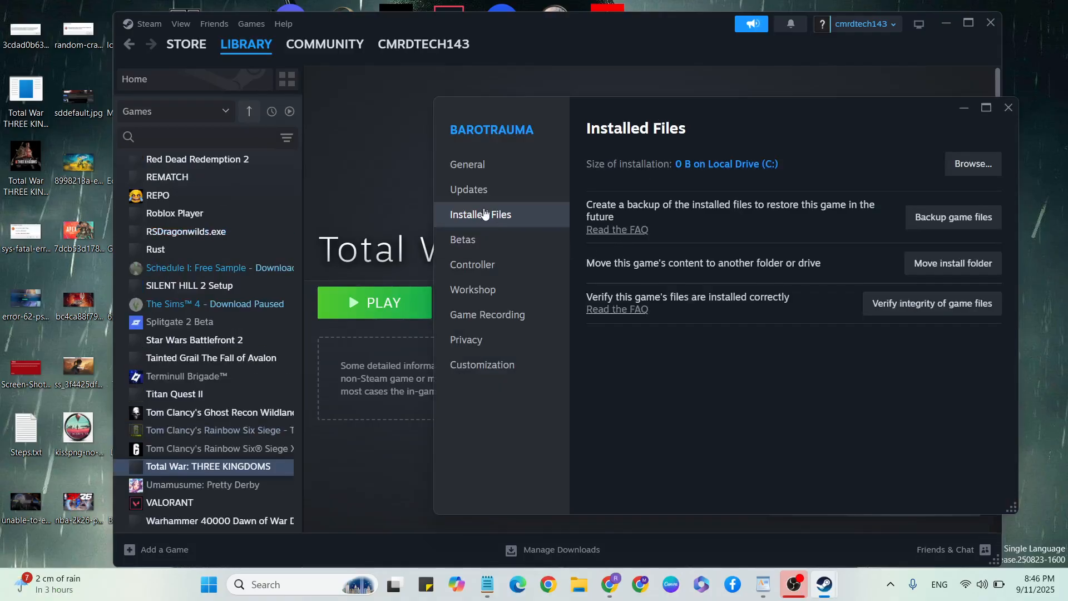
mouse_move(931, 303)
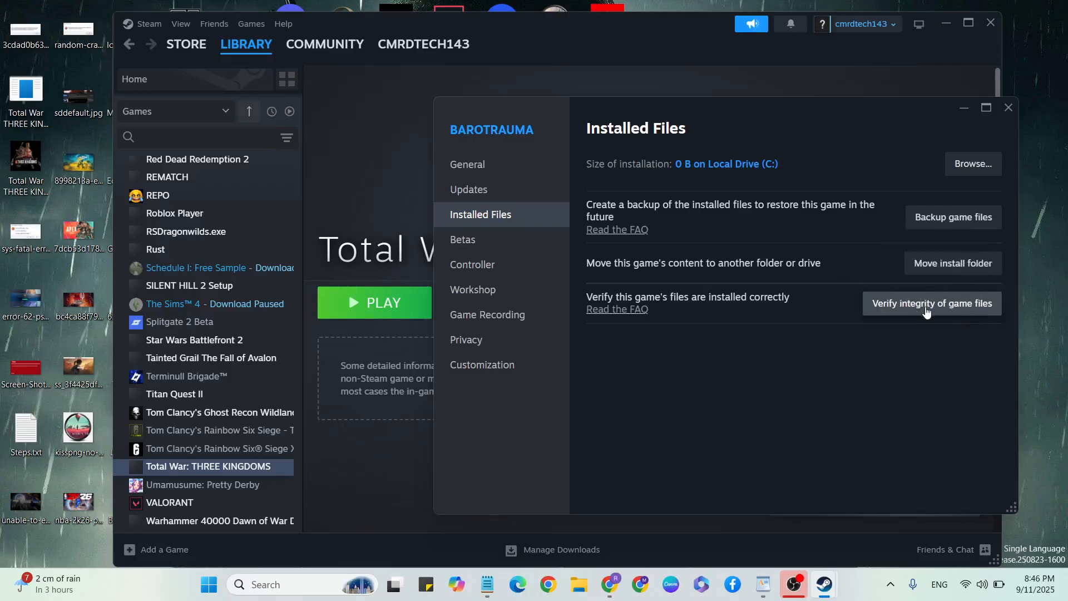
- Verify integrity of the installed game files, then close the properties window
left_click(932, 303)
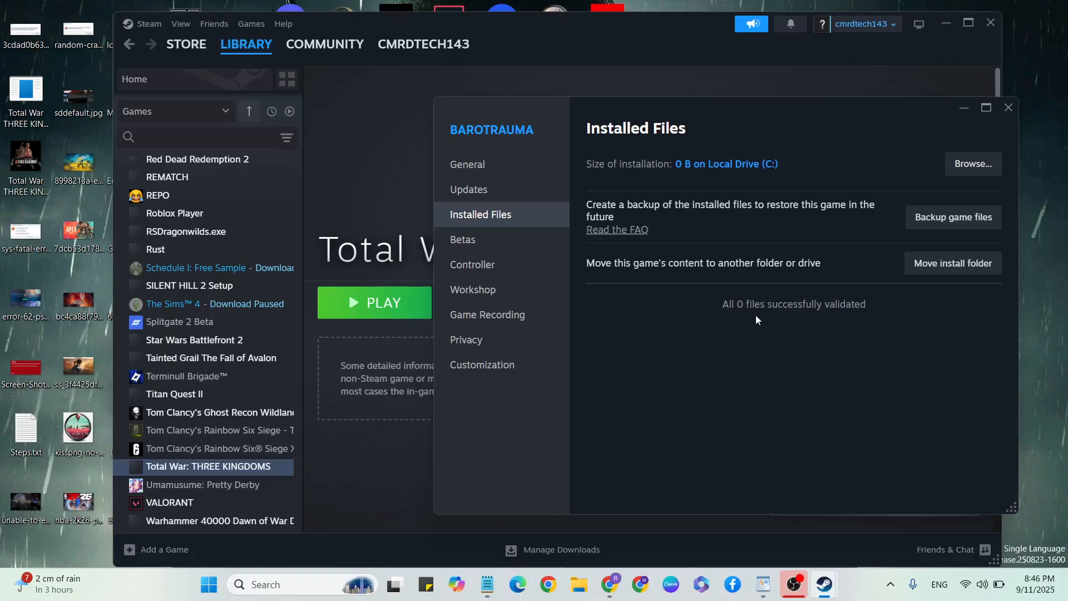
left_click(1008, 108)
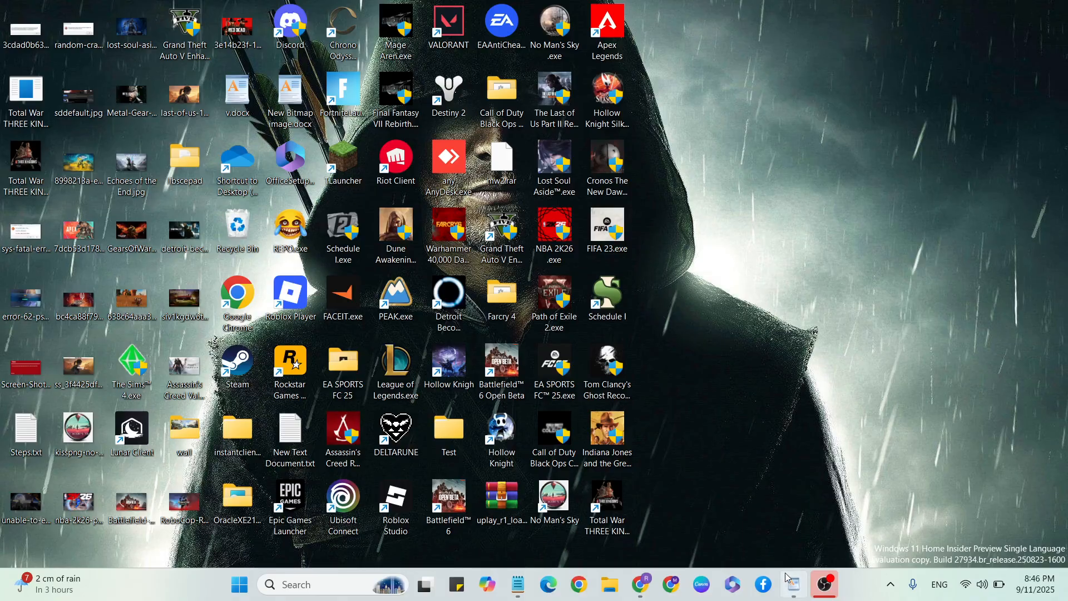
- Return to the WordPad notes and scroll to the final 'restart your system' advice
double_click(236, 94)
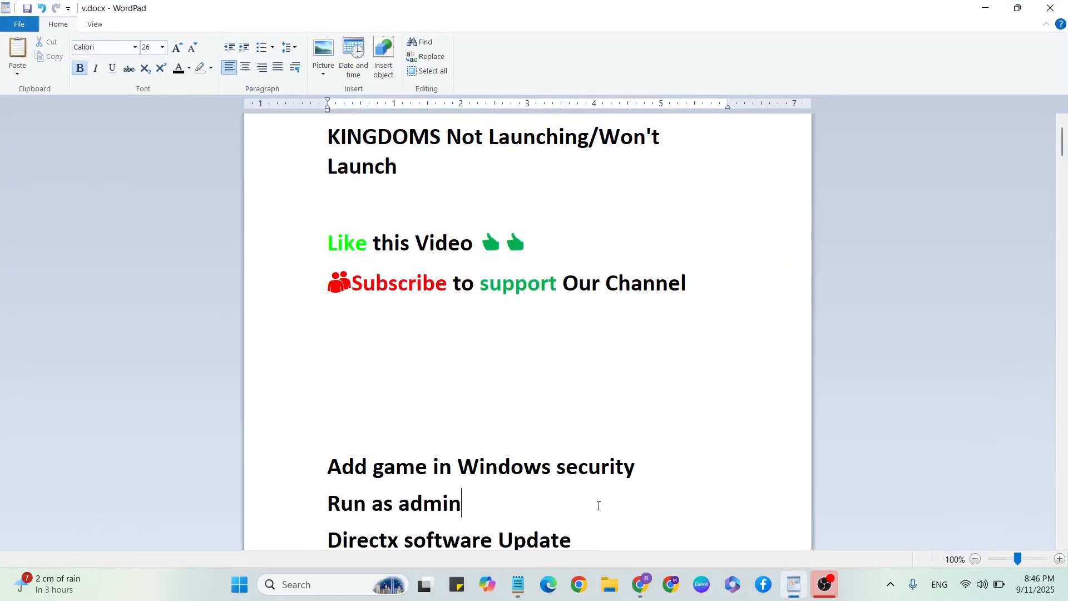
scroll("down", 3)
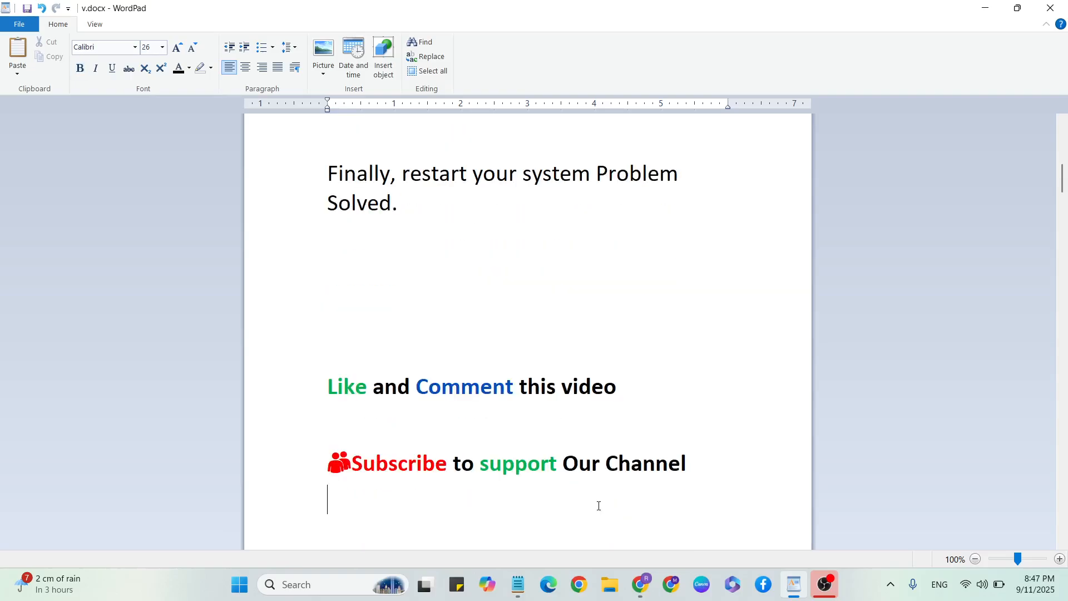